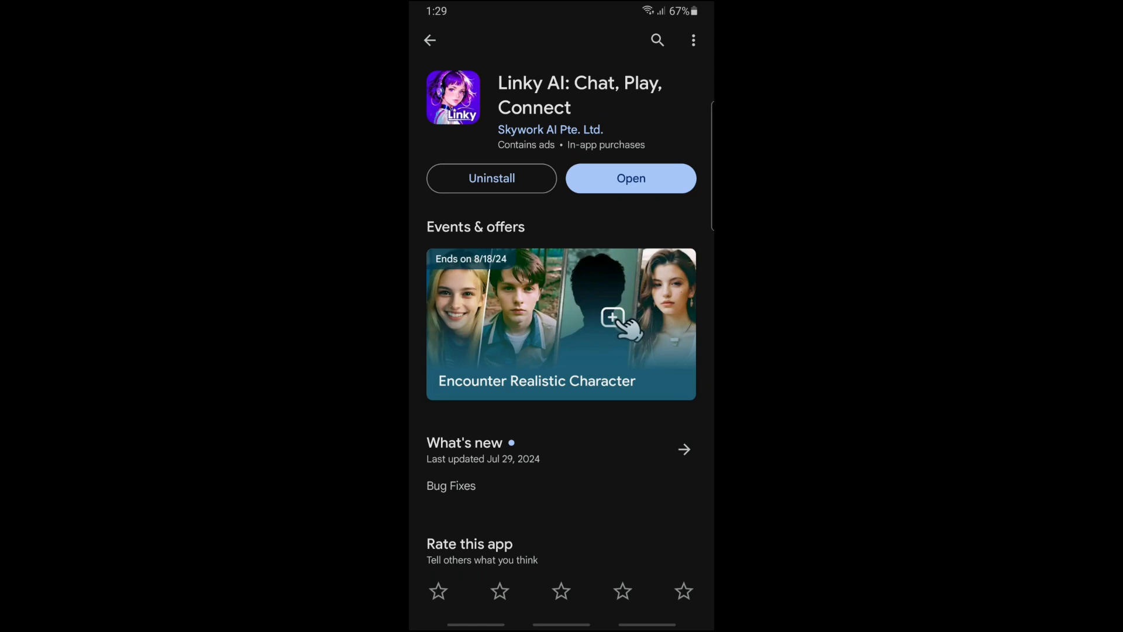
Step: Launch the installed Linky AI app from its Play Store page
click(629, 178)
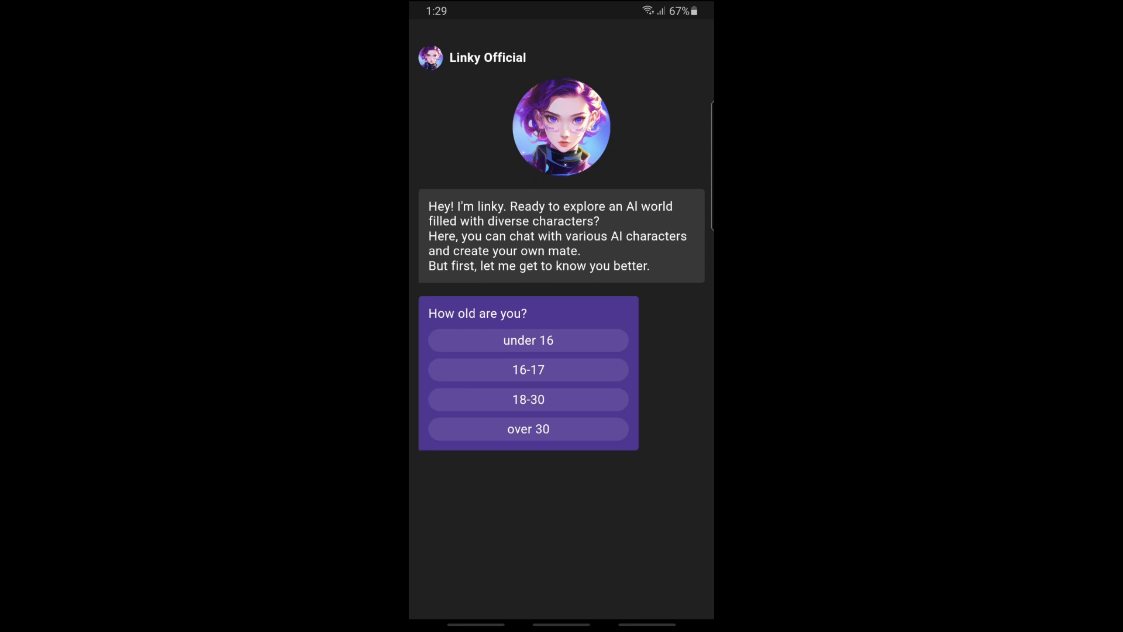
Step: Answer age 18-30 and a chat-partner preference, then start the journey into the home feed
click(527, 398)
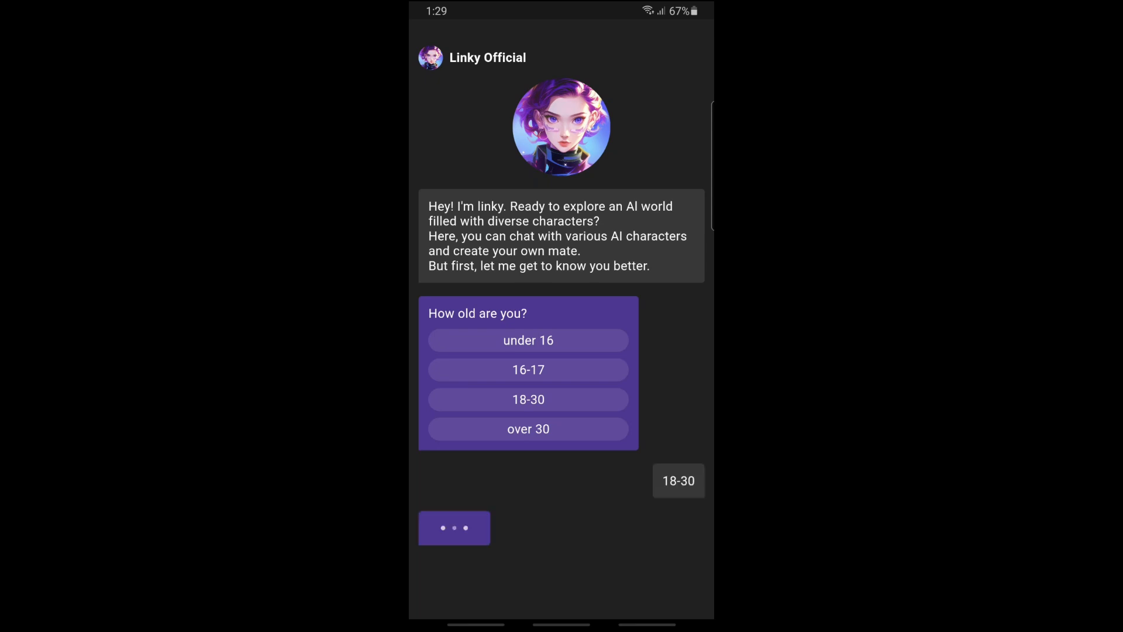
click(527, 399)
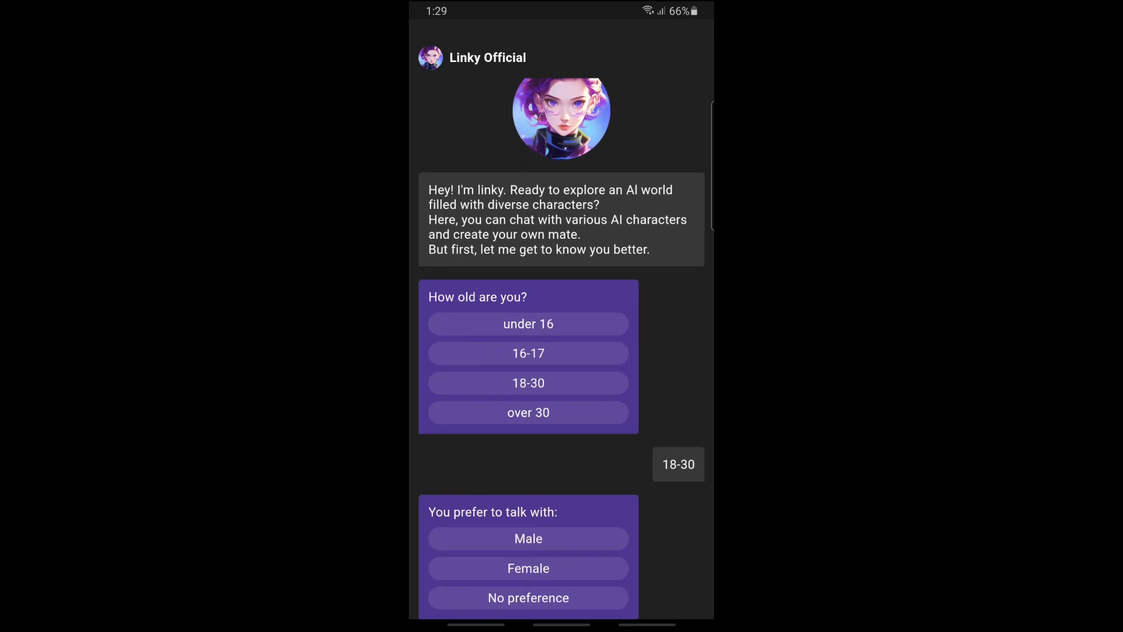
click(527, 569)
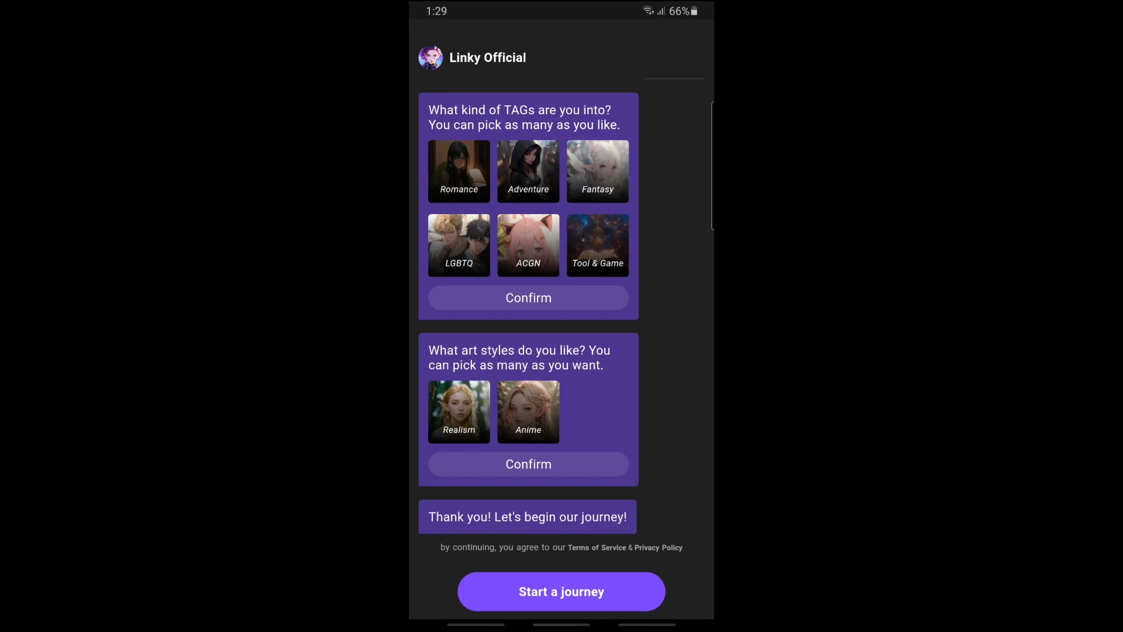
click(560, 590)
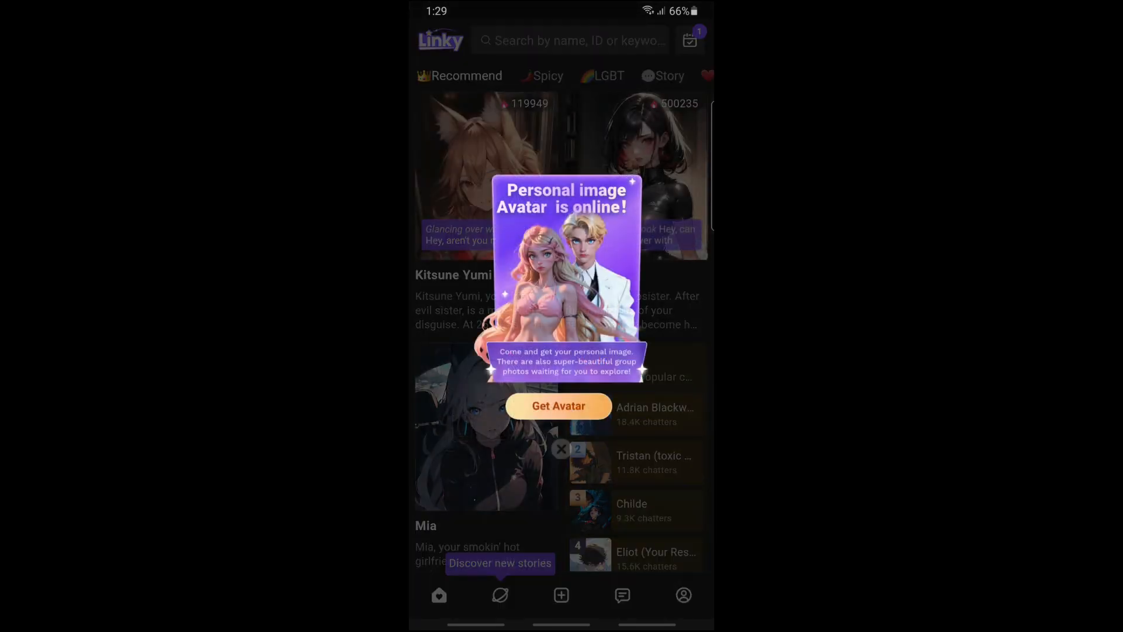
Step: Dismiss the Get Avatar promotion and choose Google on the login sheet
click(561, 448)
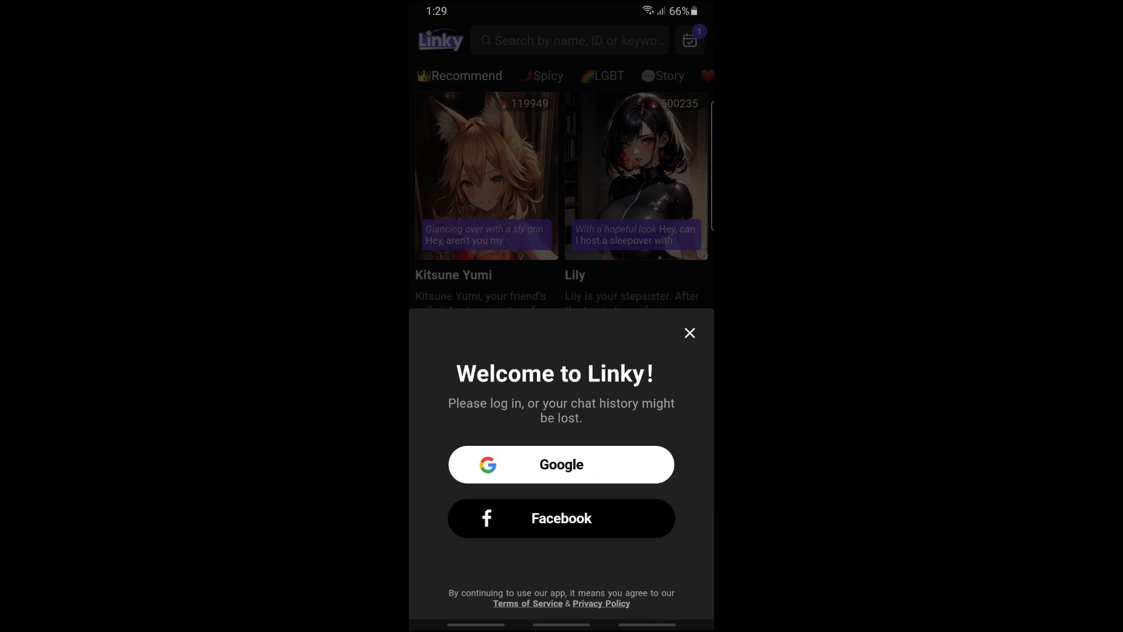
click(561, 465)
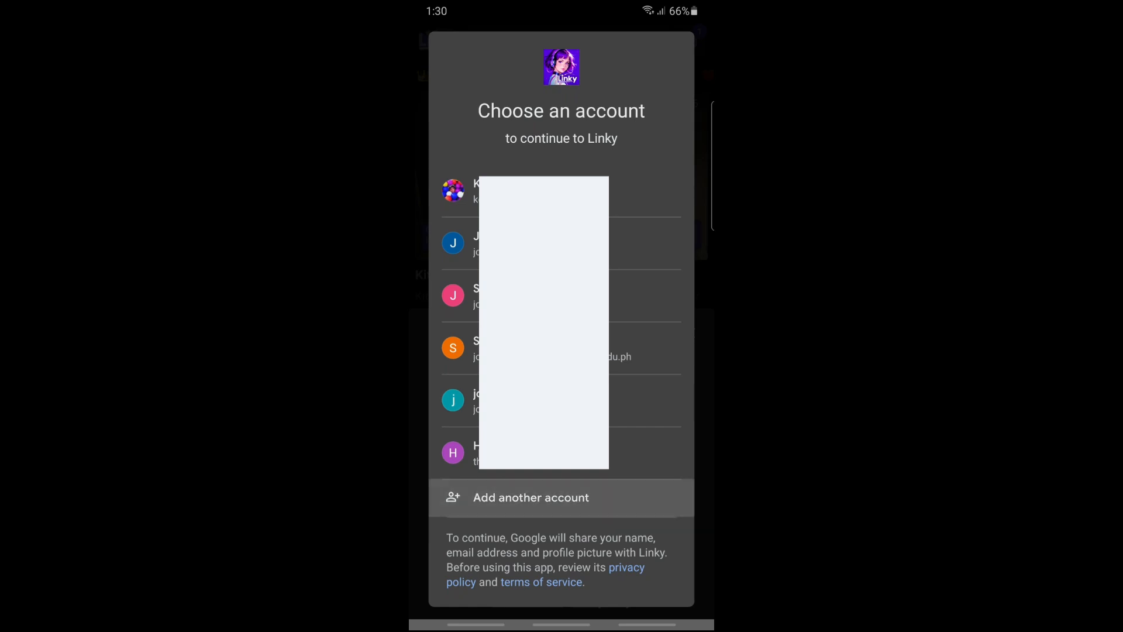
Step: Add another Google account and enter the Gmail address in the email field
click(531, 497)
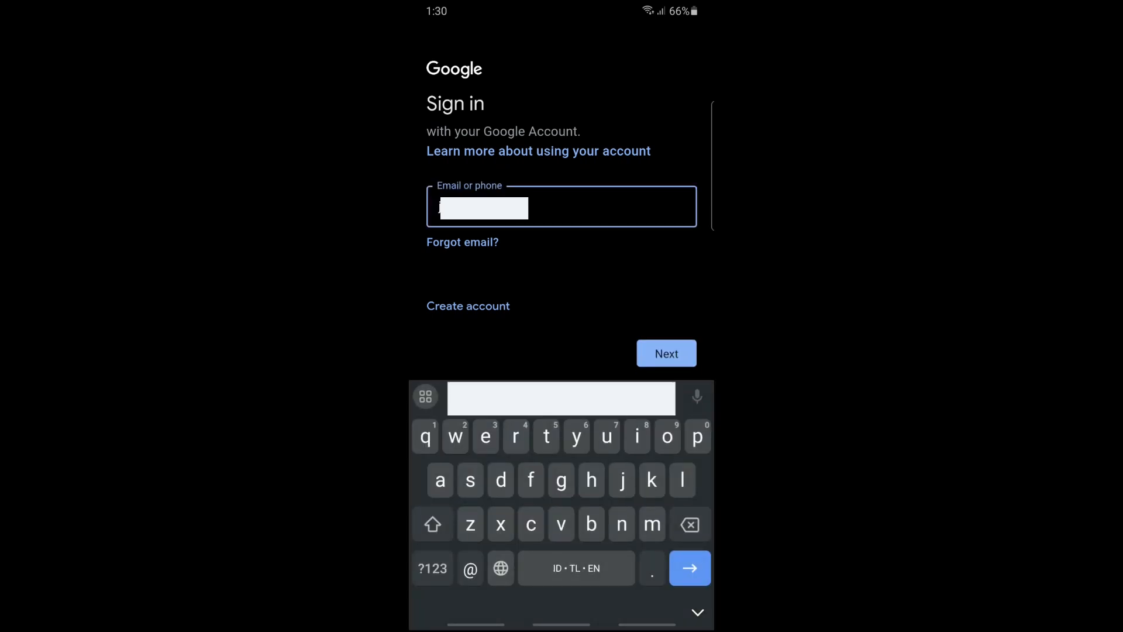
text(gmail.com)
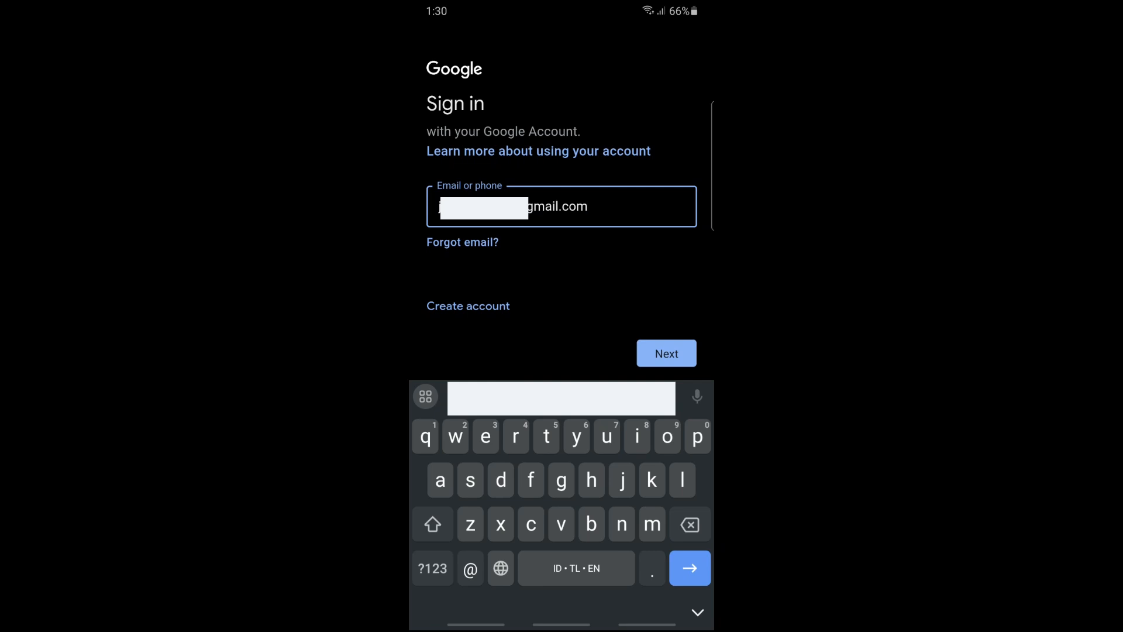